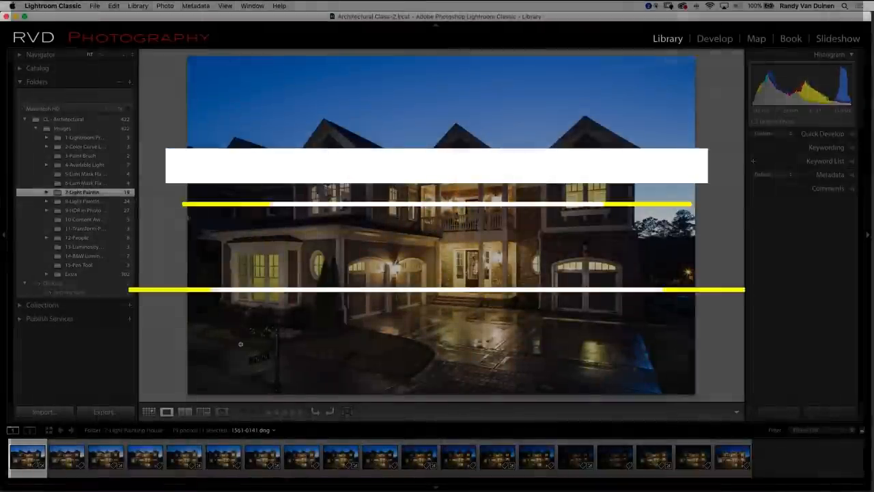
Select the 7-Light Painting folder and send its house exposures to Photoshop as layers.
{"action": "left_click", "coordinate": [46, 192]}
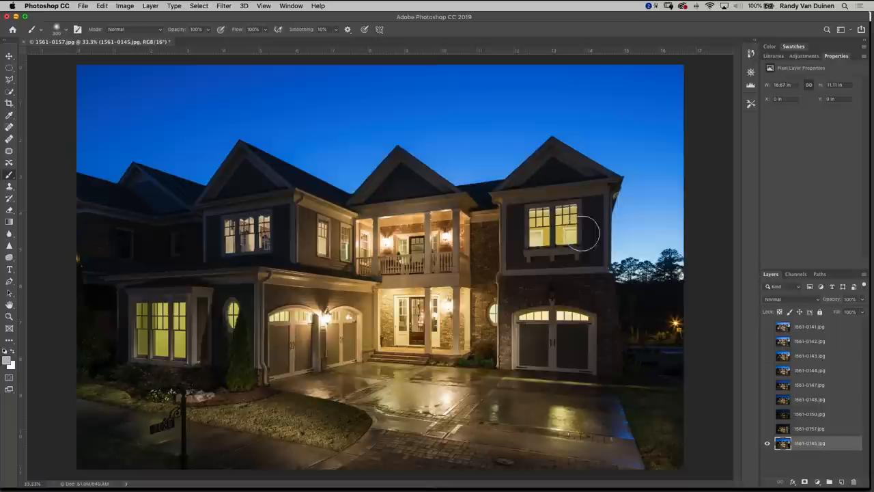
{"action": "left_click", "coordinate": [9, 93]}
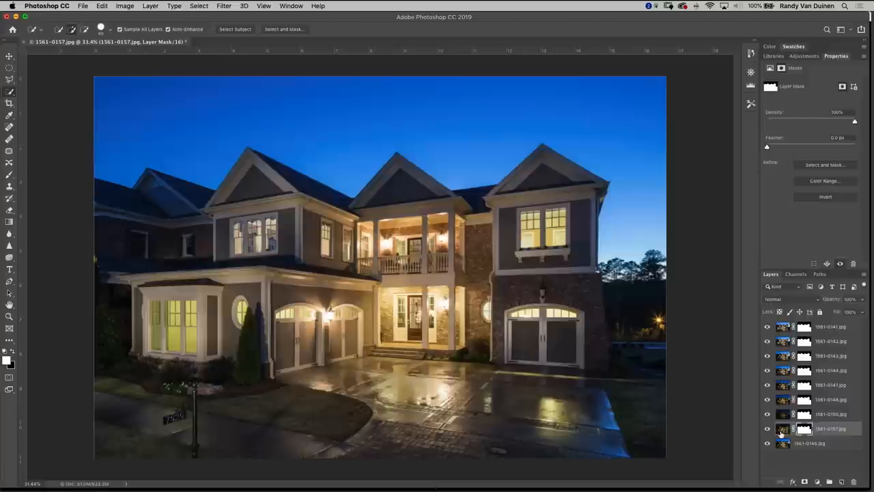
{"action": "left_click", "coordinate": [785, 299]}
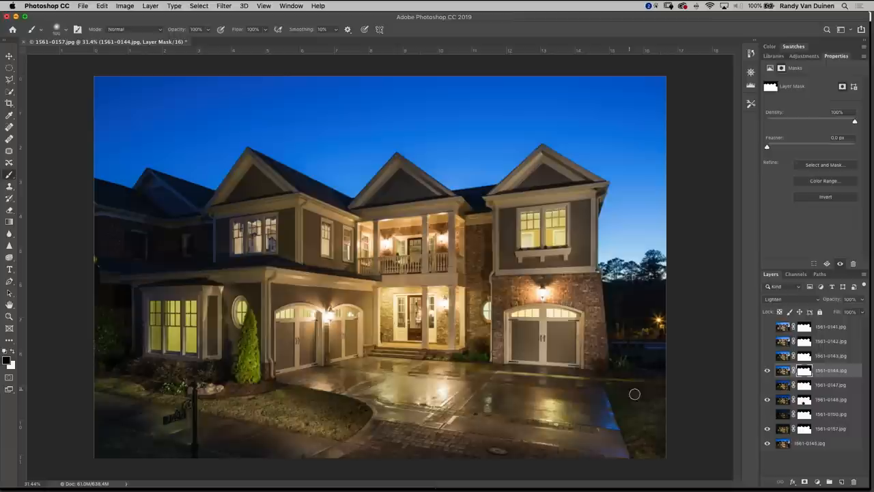
Toggle a layer's visibility to compare the painted-out light on the wall and bush.
{"action": "left_click", "coordinate": [767, 355]}
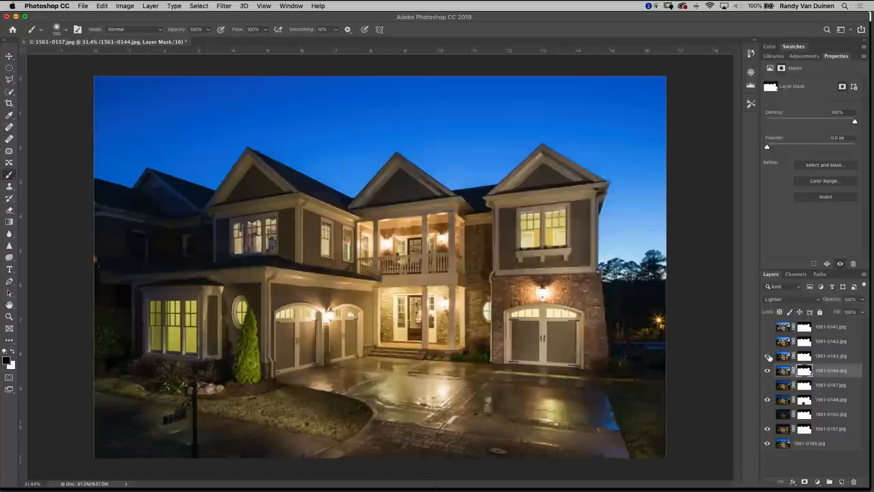